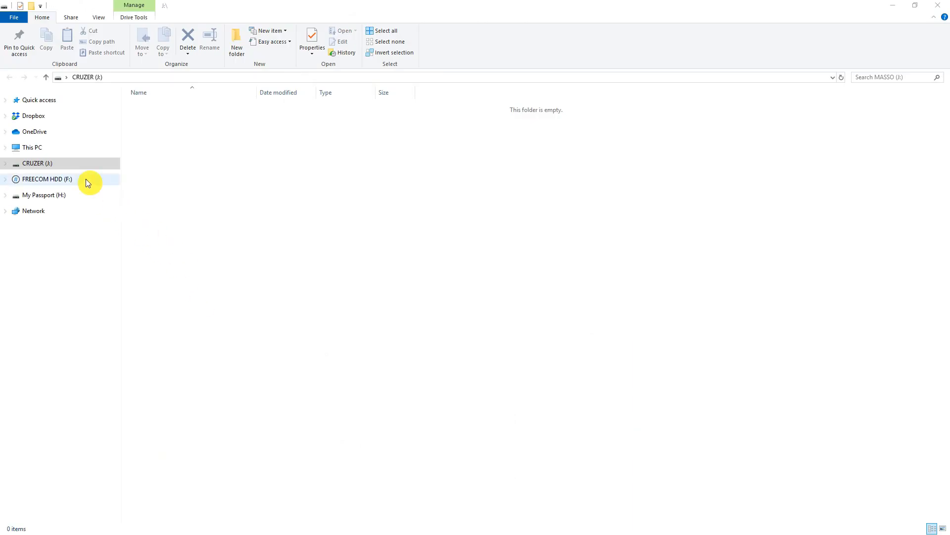
Step: Begin a FAT32 format of the CRUZER (J:) drive with volume label Masso
right_click(36, 163)
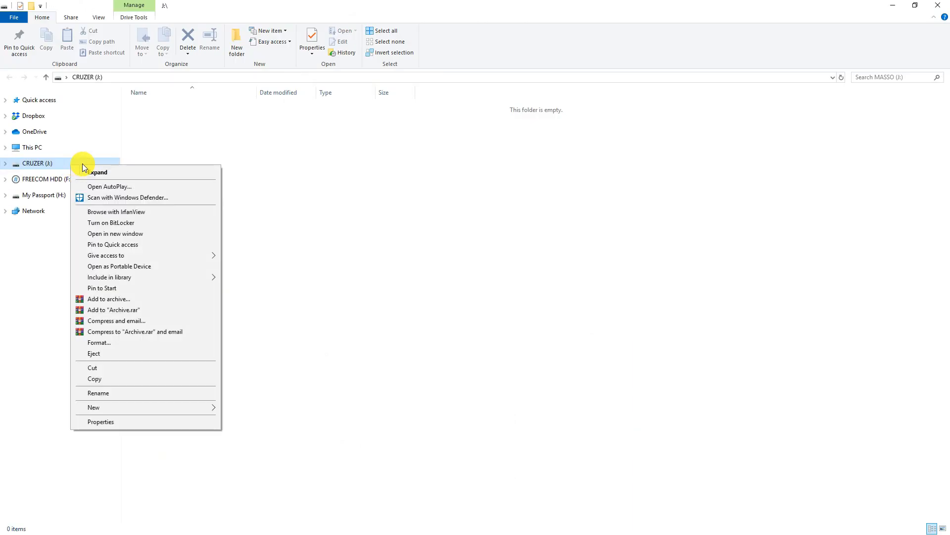
click(99, 342)
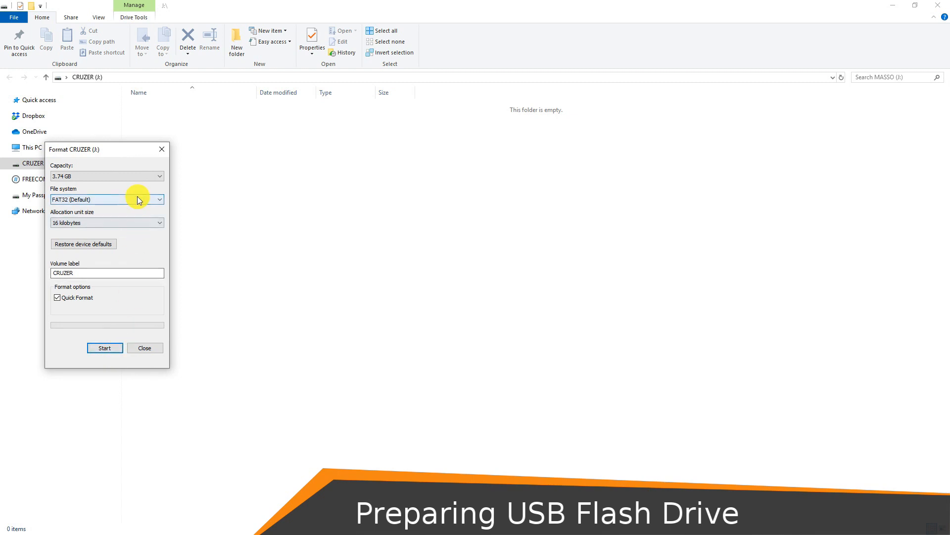
mouse_move(139, 202)
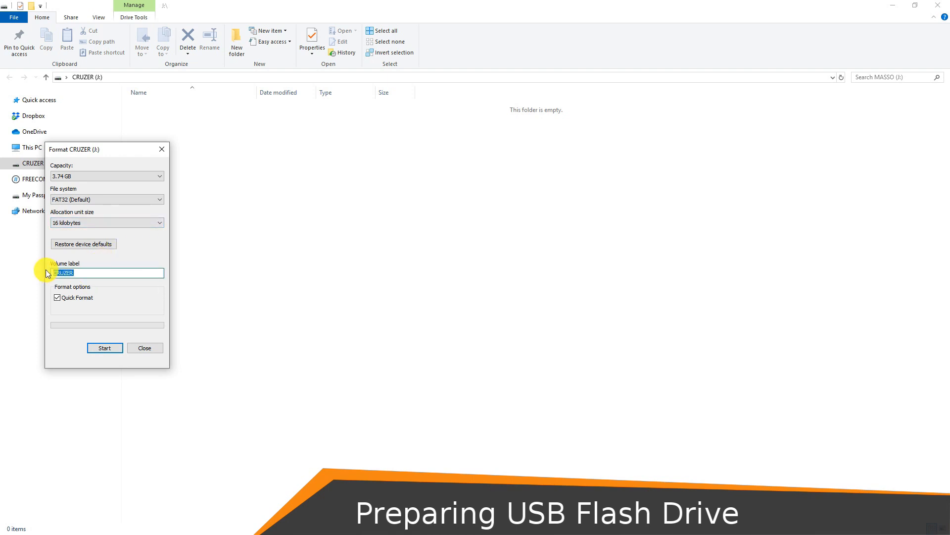
text(Masso)
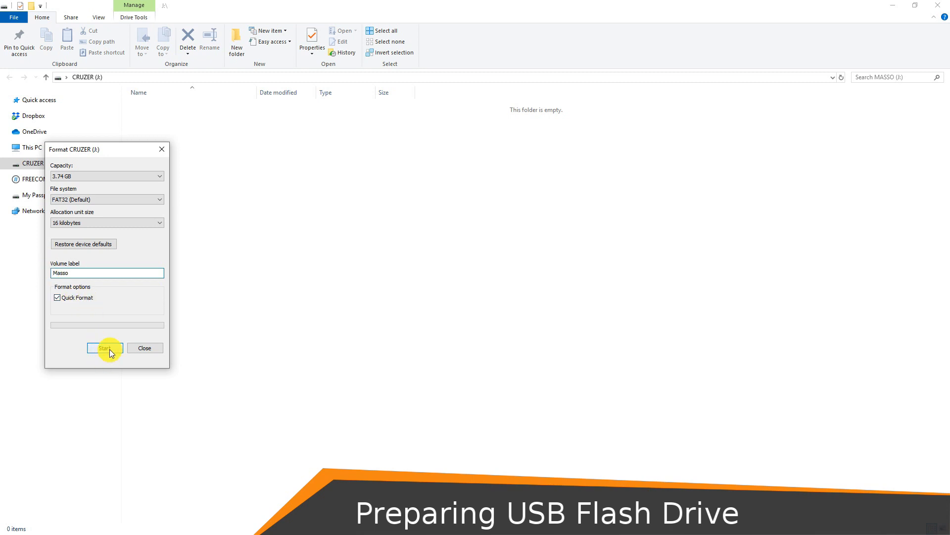
click(104, 348)
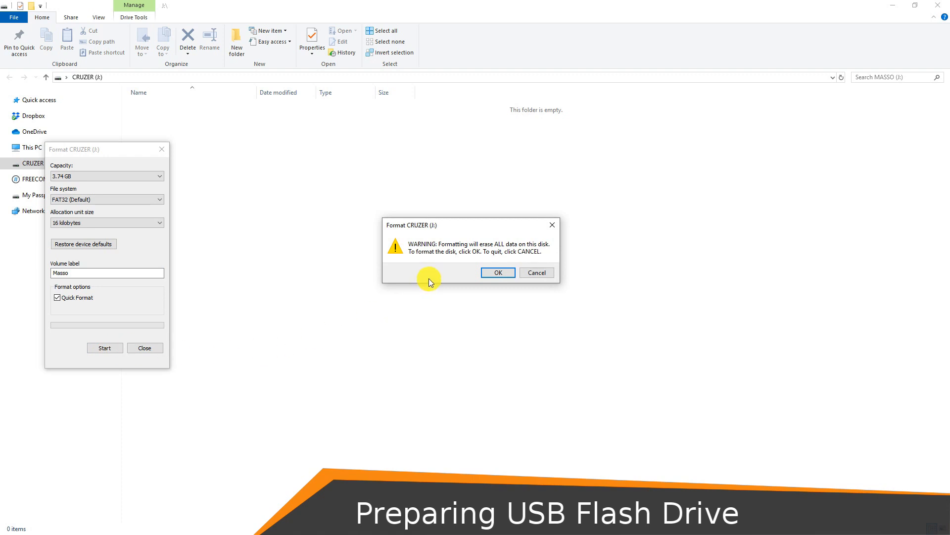
Step: Confirm the erase warning and complete the format, leaving an empty MASSO (J:) drive
click(498, 272)
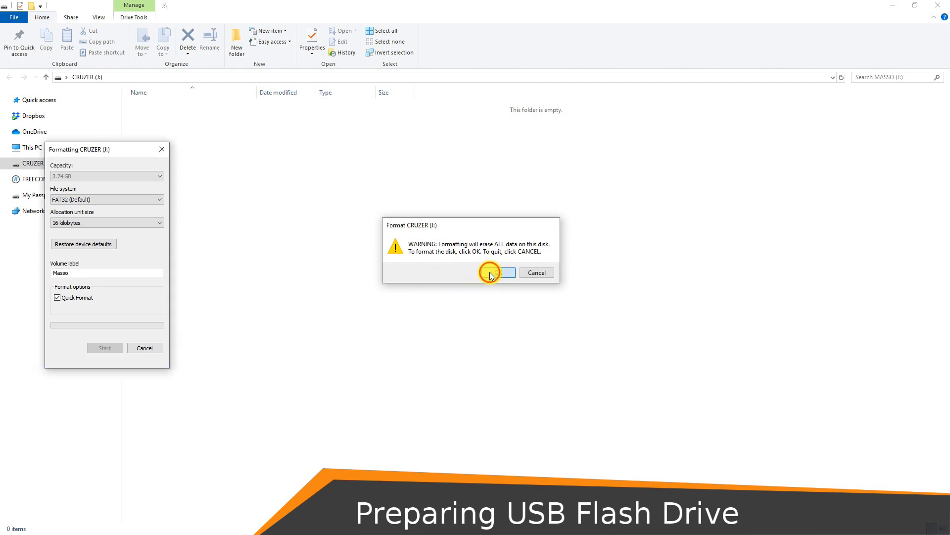
click(492, 273)
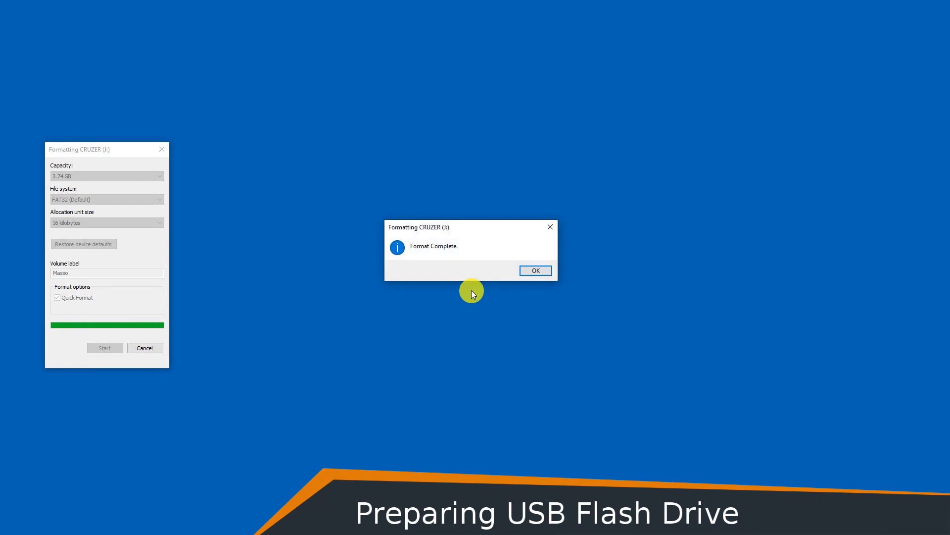
click(535, 269)
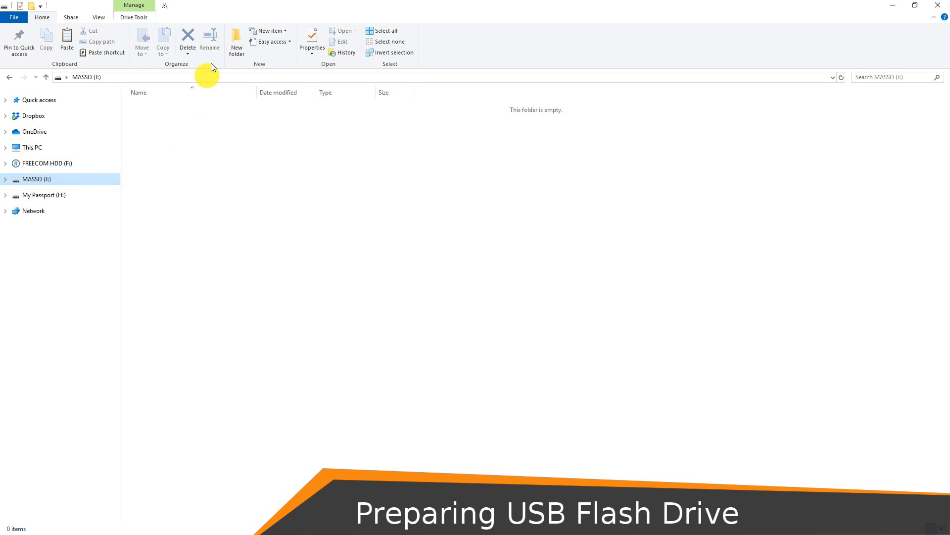
Step: Make a MASSO folder holding the G3-5000 v3.42.1 WiFi Touch HTG file, then return to the drive root
click(237, 41)
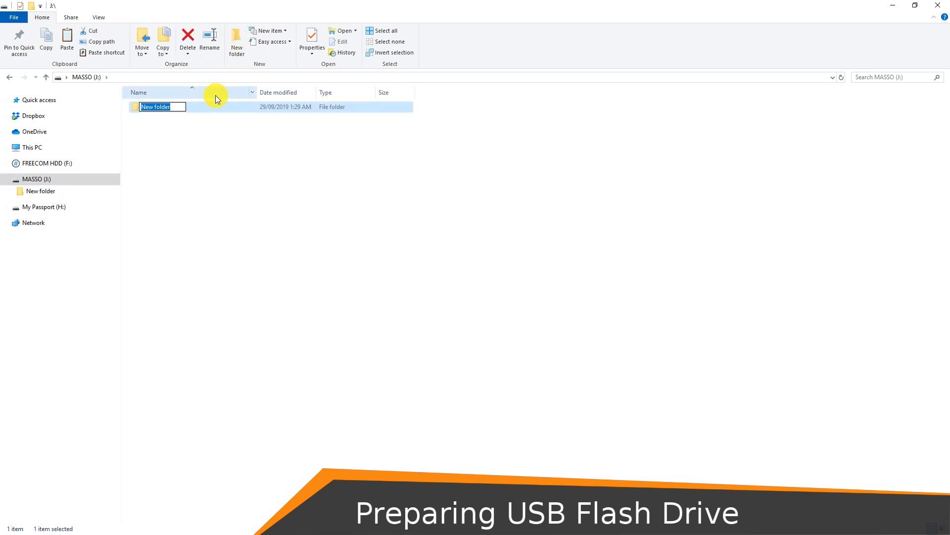
text(MASSO)
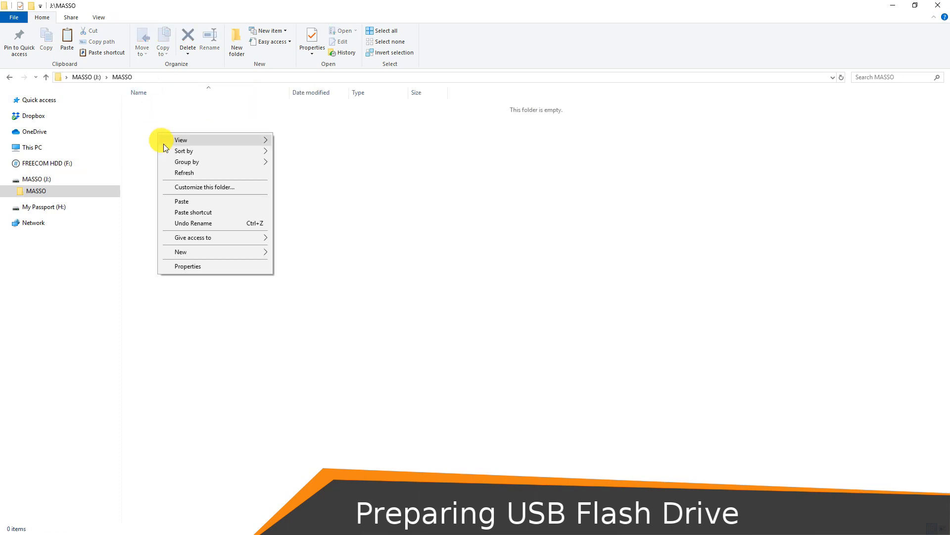
click(182, 201)
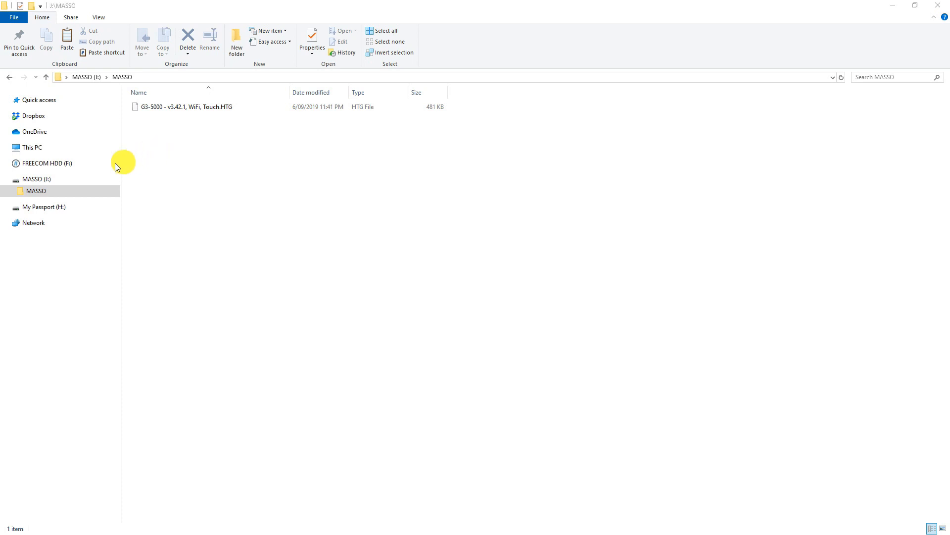
click(36, 179)
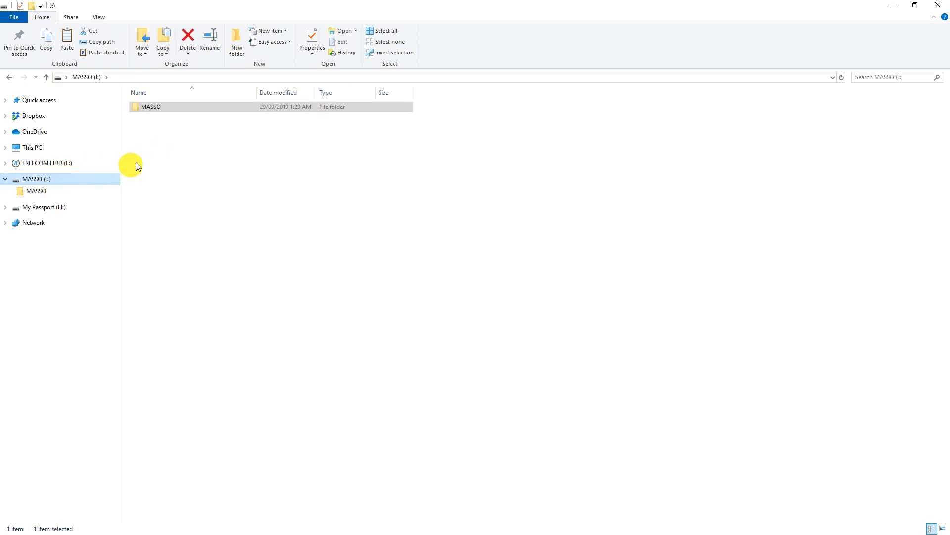
mouse_move(149, 159)
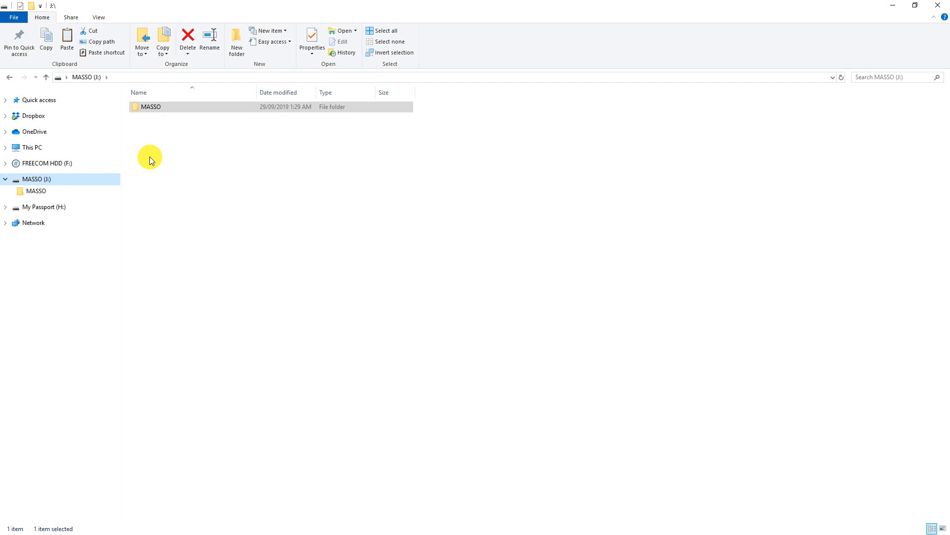
double_click(150, 107)
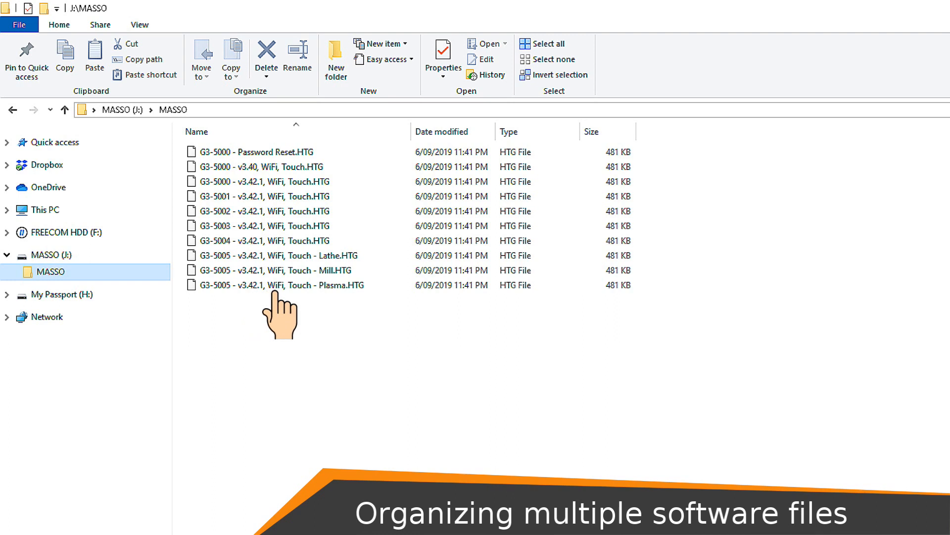
mouse_move(336, 309)
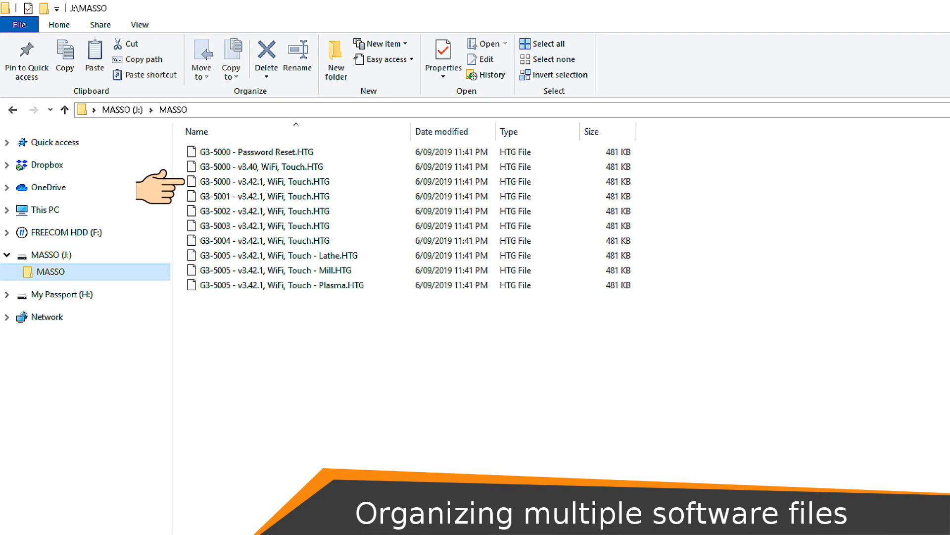
mouse_move(161, 197)
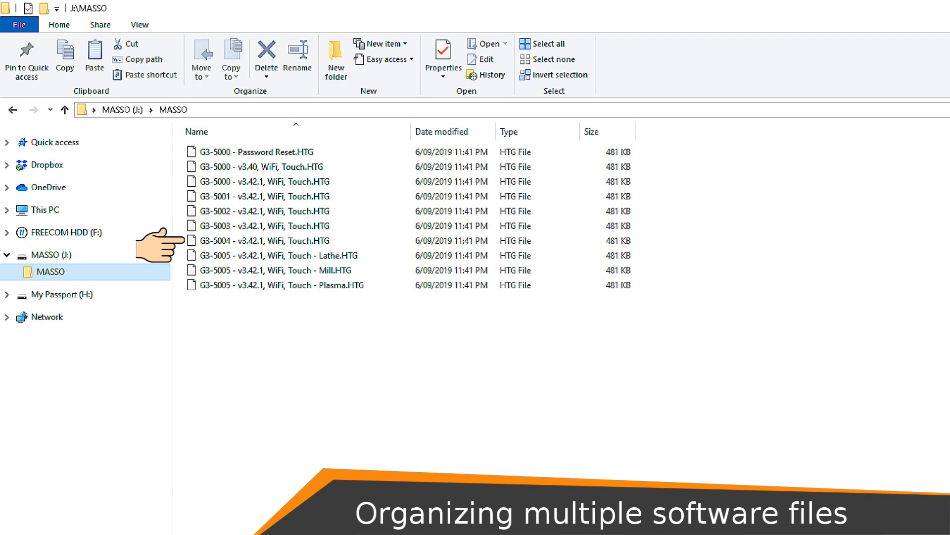
click(266, 225)
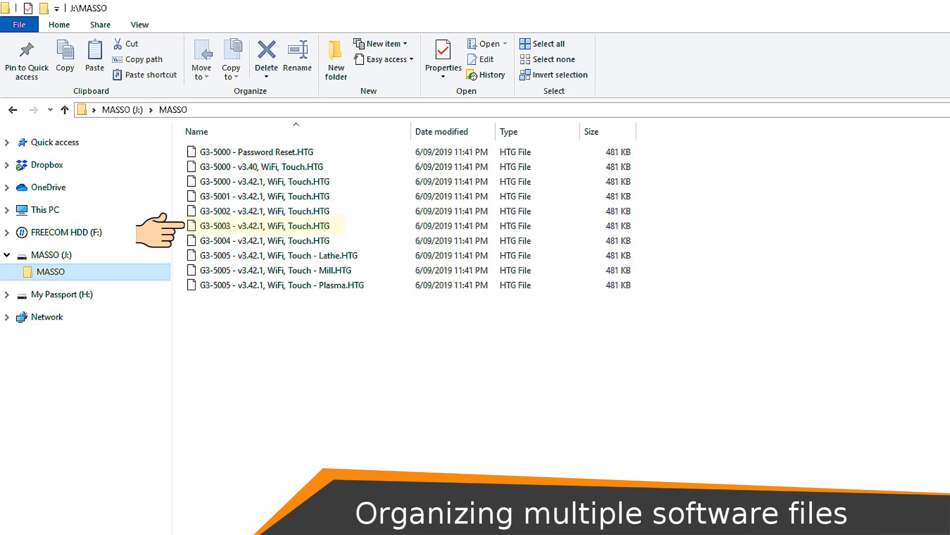